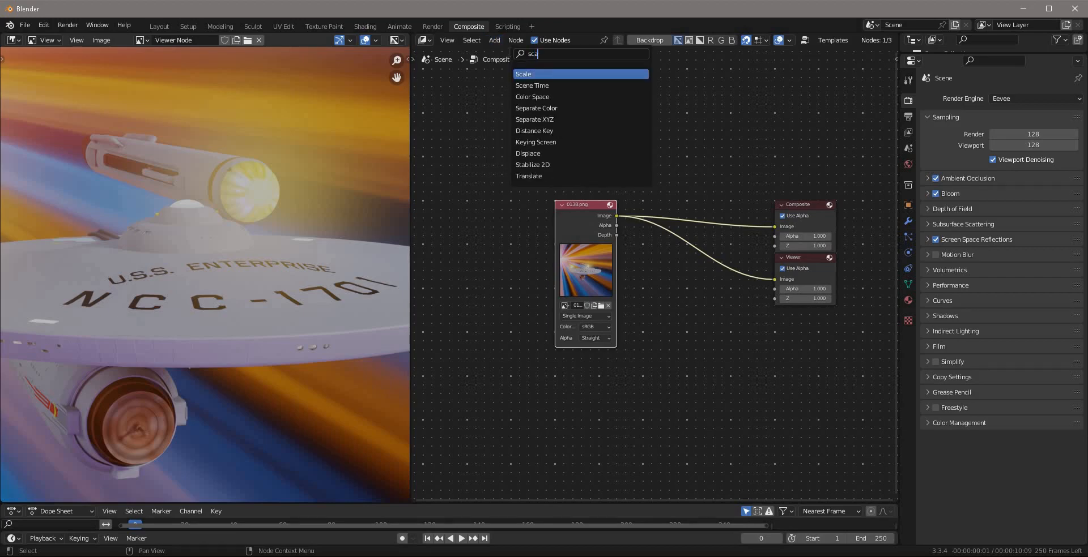
# Insert a Scale node on the image link, set to Render Size with Crop
pyautogui.click(523, 74)
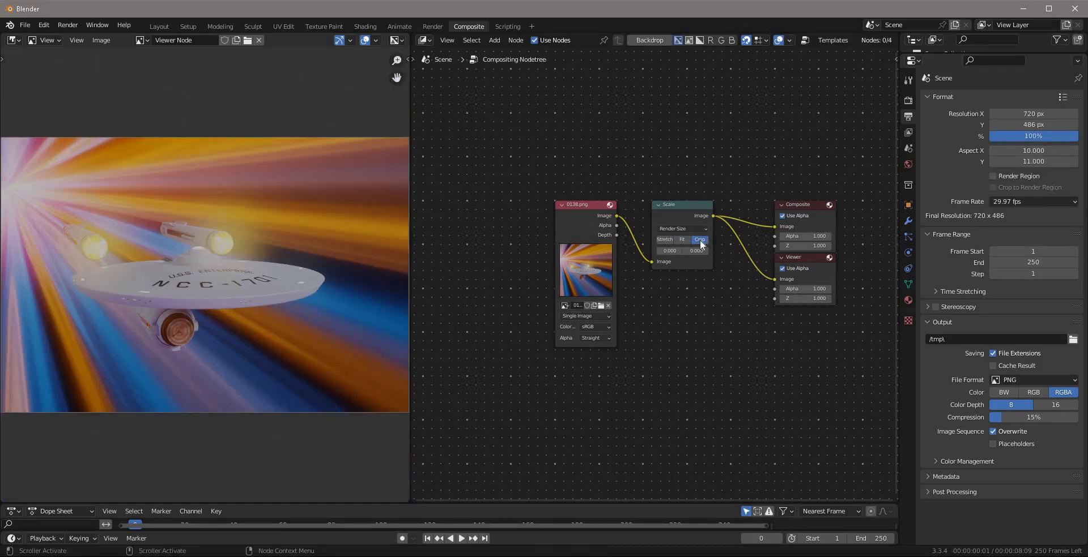
pyautogui.click(423, 39)
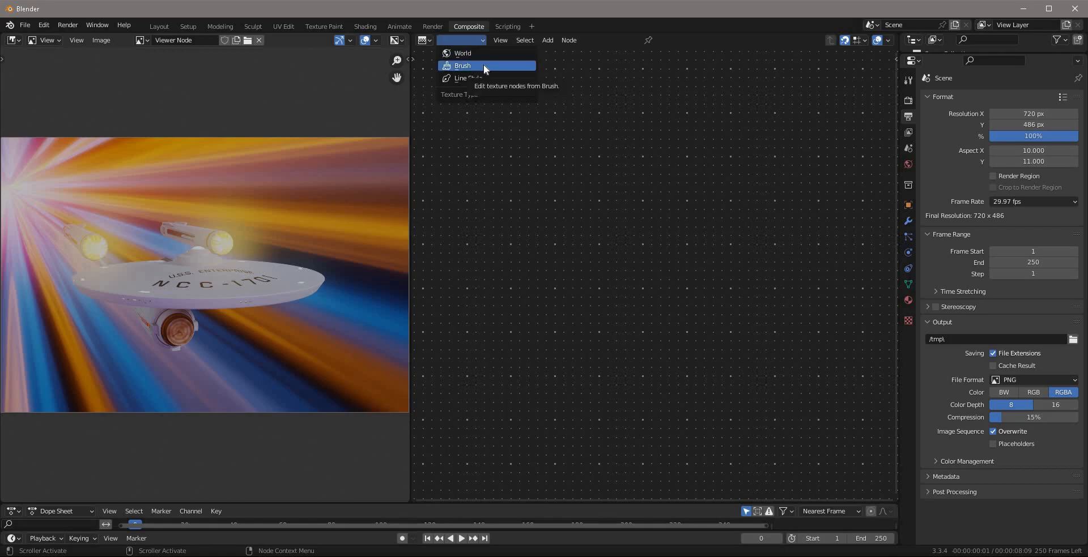
# Create a node-based brush texture 'Film Grain' with a Clouds node linked to Output
pyautogui.click(462, 66)
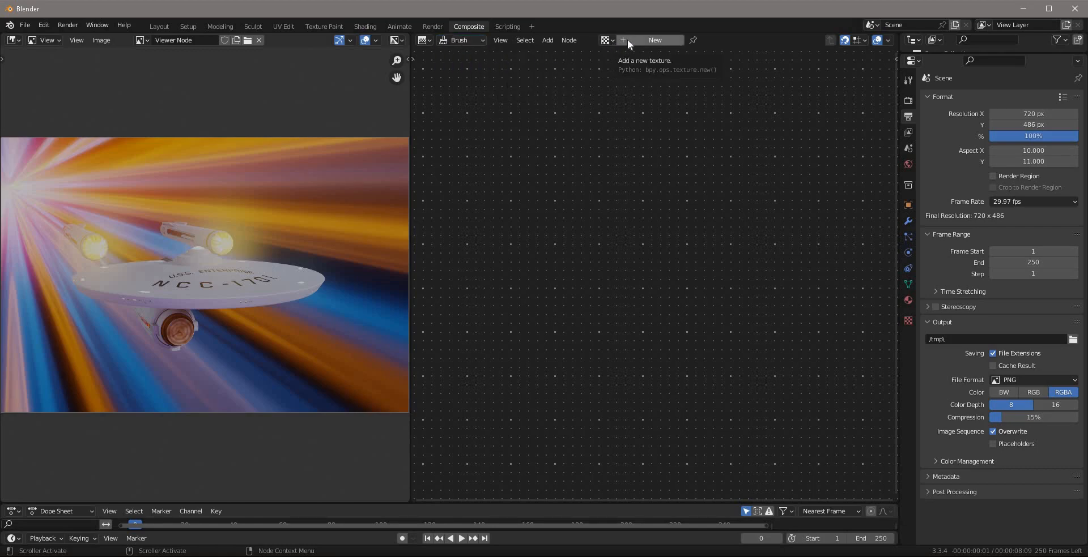
pyautogui.click(652, 39)
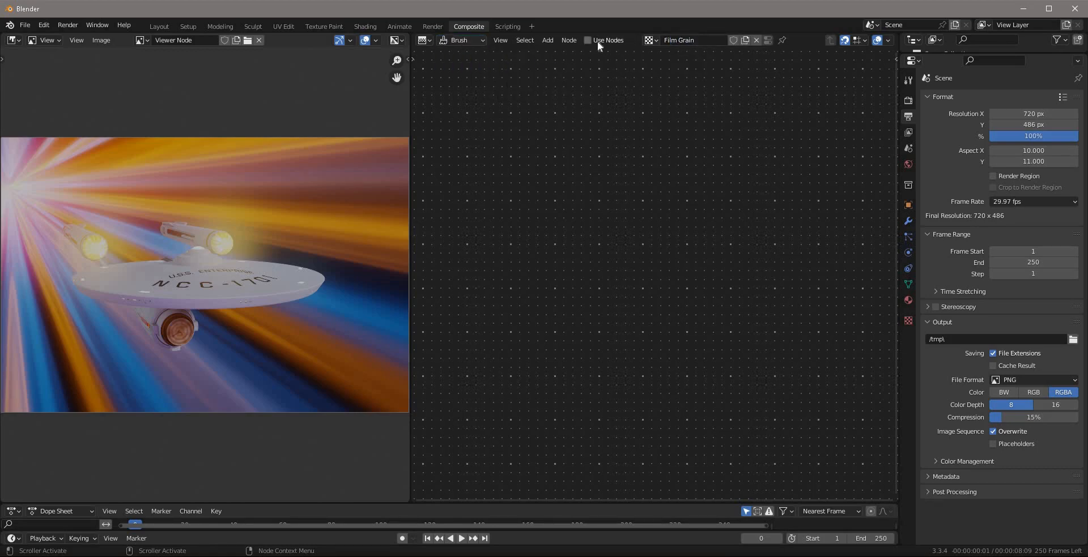
pyautogui.click(588, 40)
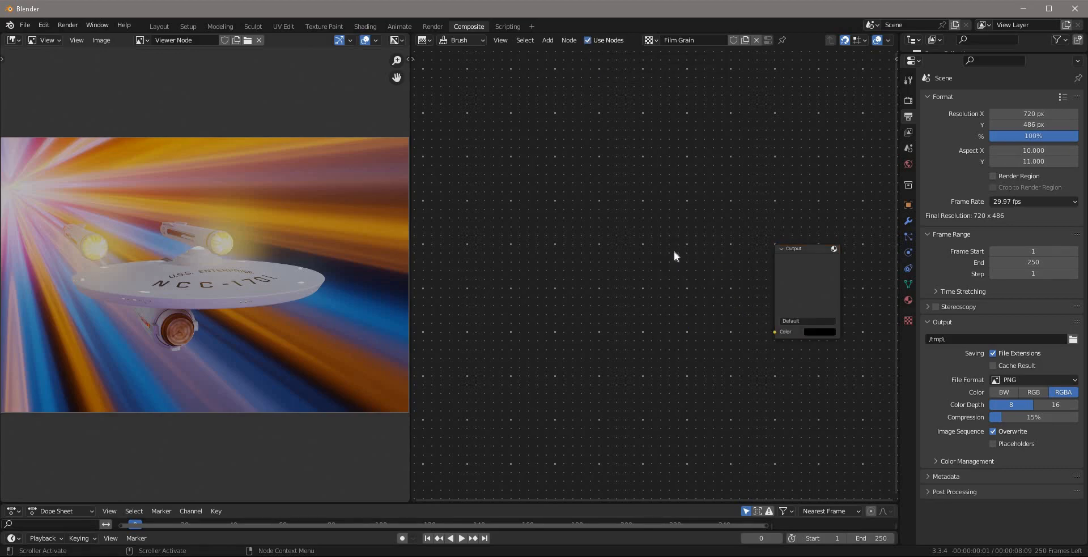
pyautogui.write('clouds')
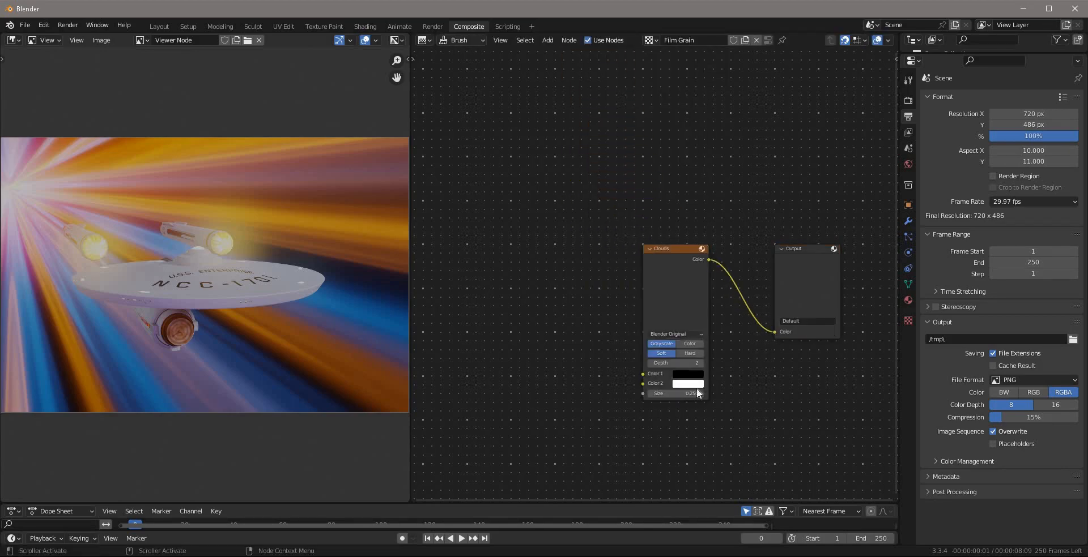
pyautogui.click(674, 393)
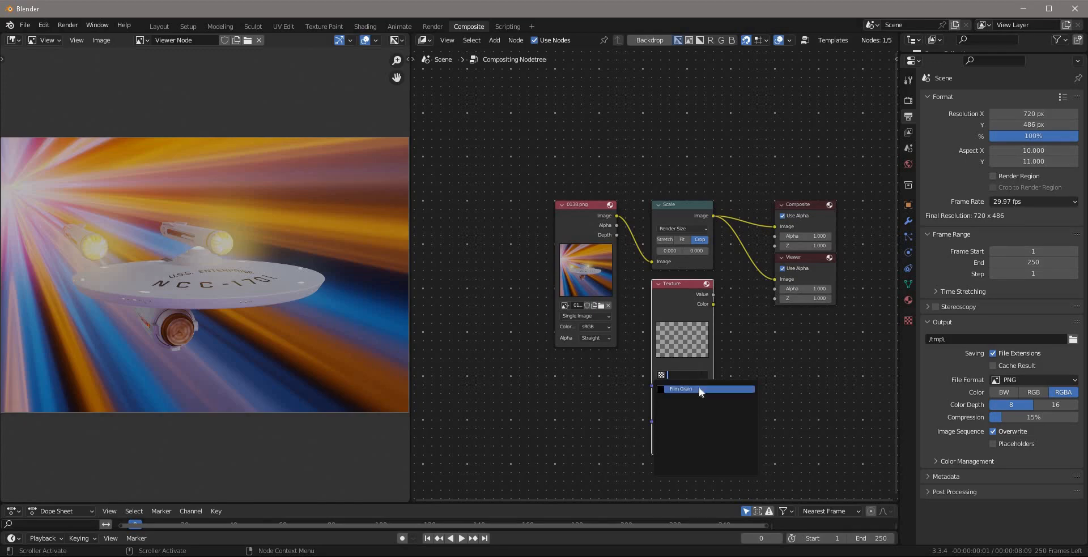
# Load Film Grain into a Texture node and blend it over the image with Overlay Mix
pyautogui.click(736, 229)
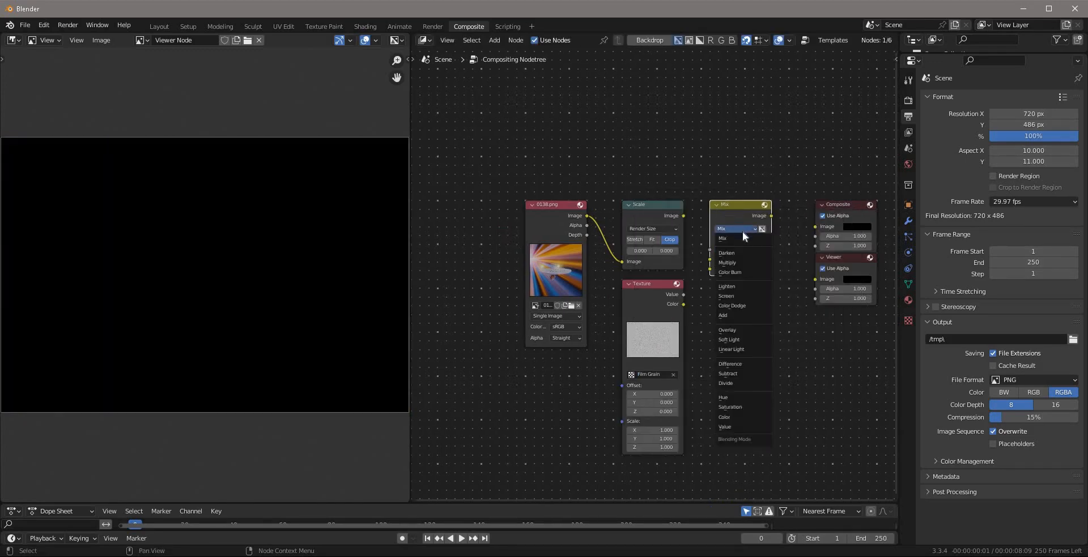
pyautogui.click(727, 330)
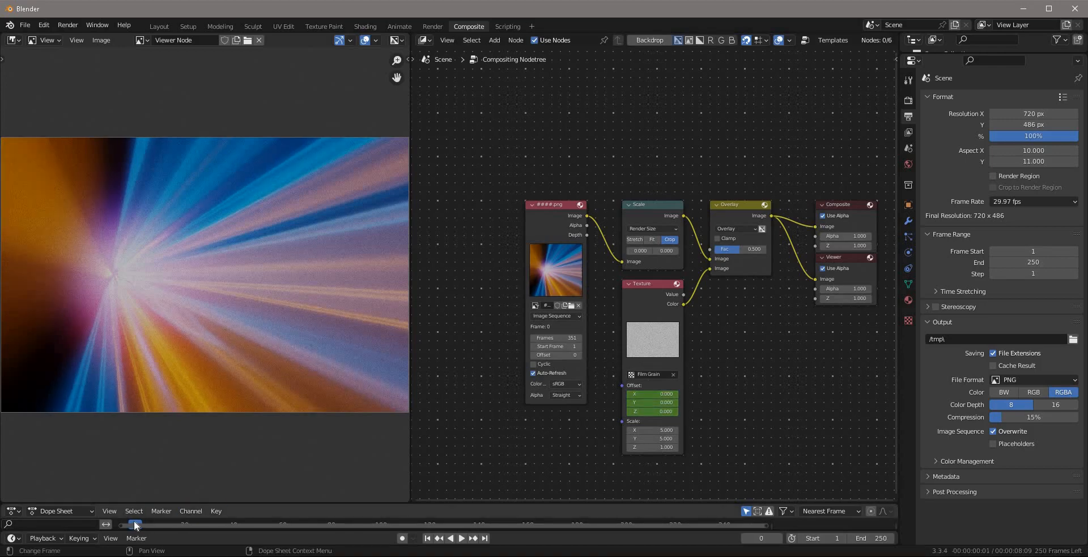
# Jump the timeline to final frame 250 to preview the grain
pyautogui.click(484, 538)
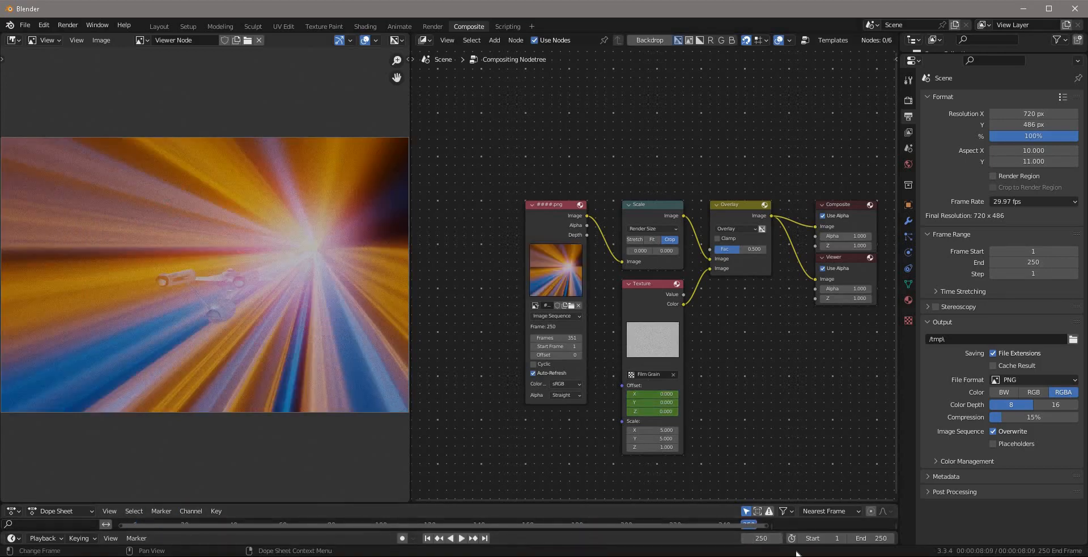